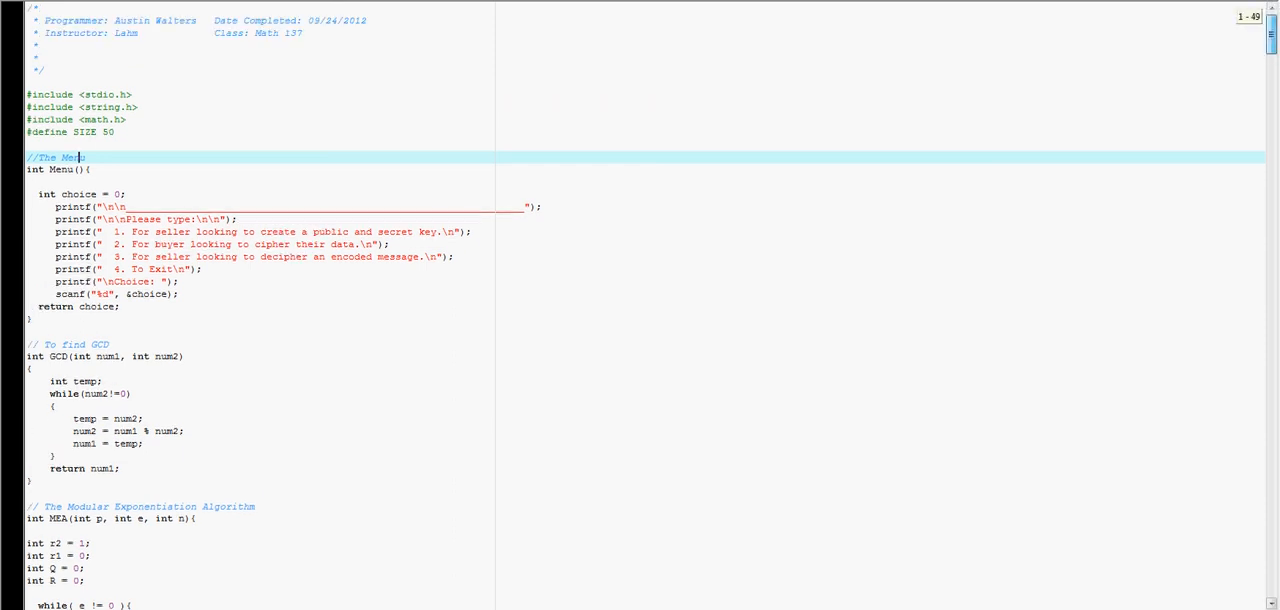
Scroll down through the RSA C source code.
scroll(down, 3)
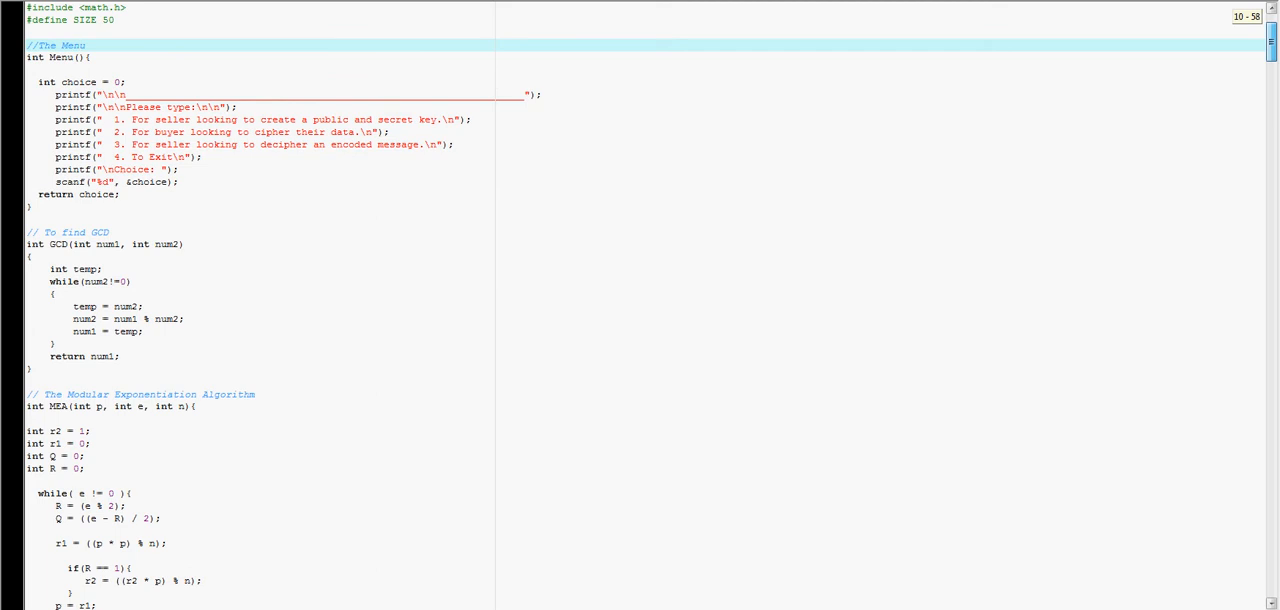
scroll(down, 3)
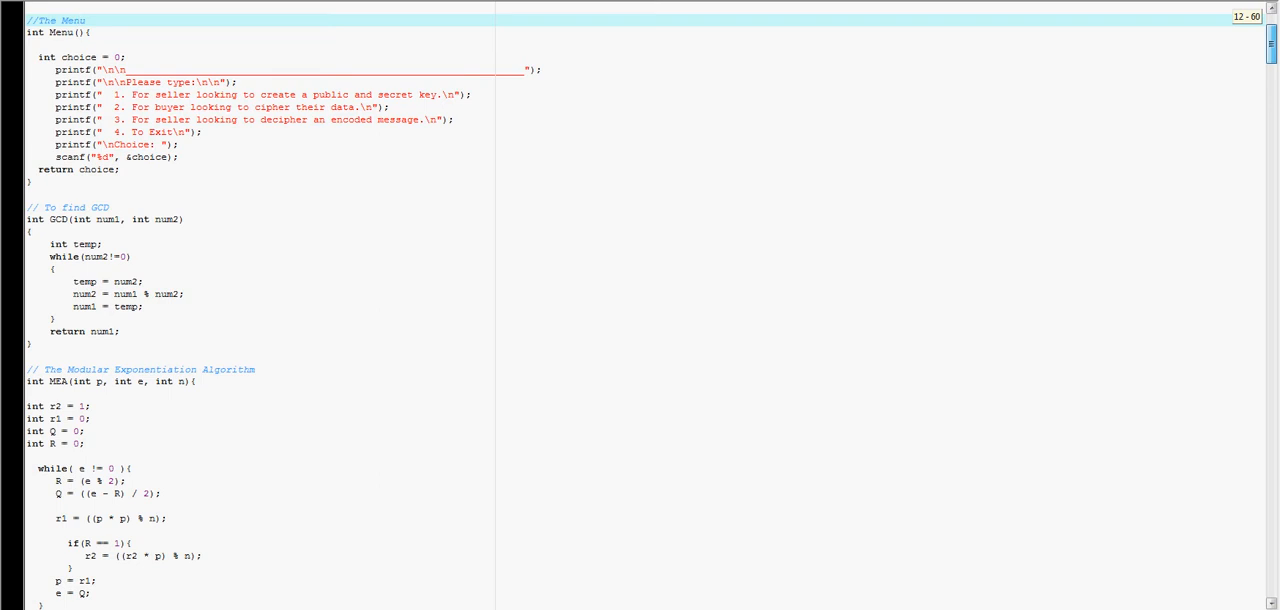
scroll(down, 3)
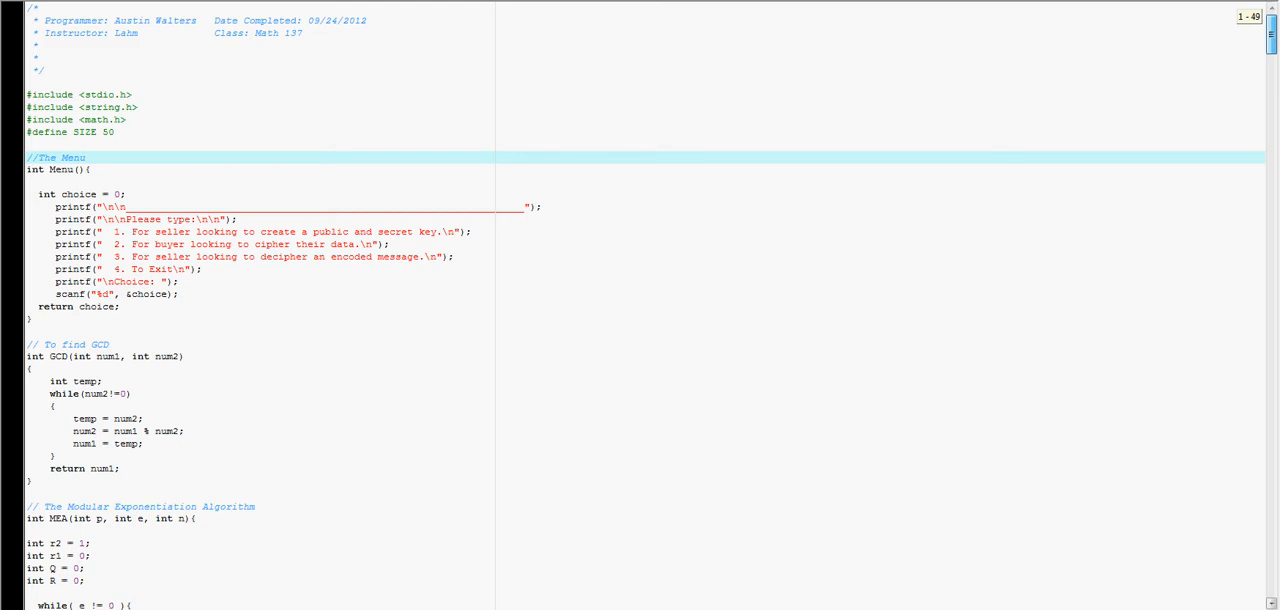
scroll(down, 3)
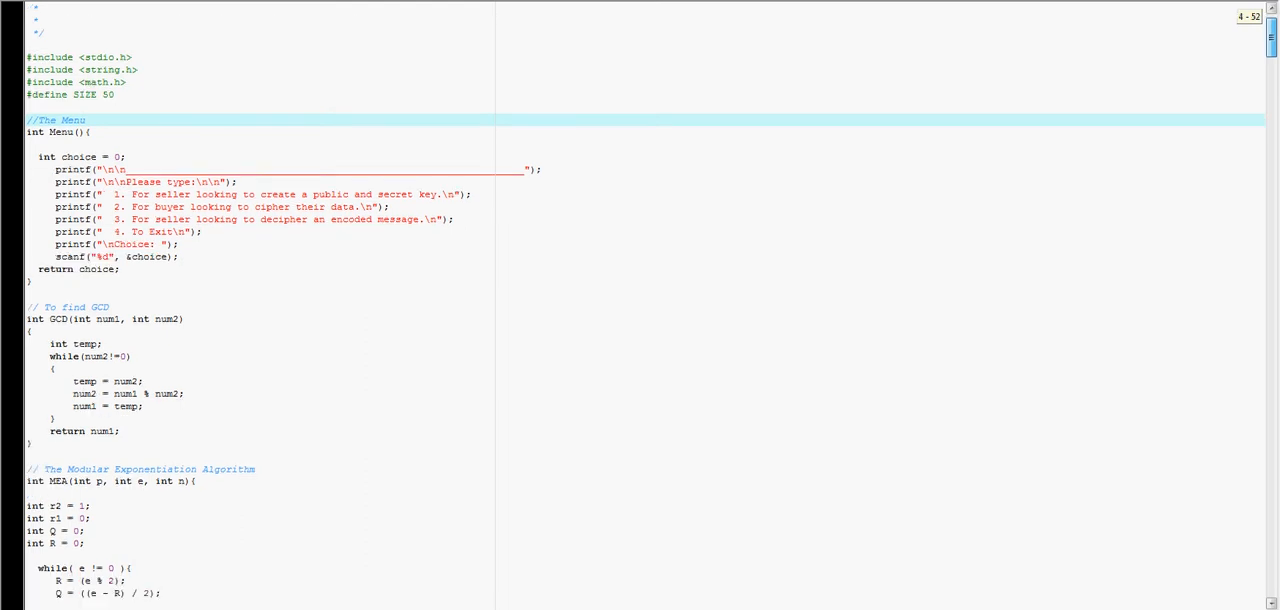
scroll(down, 3)
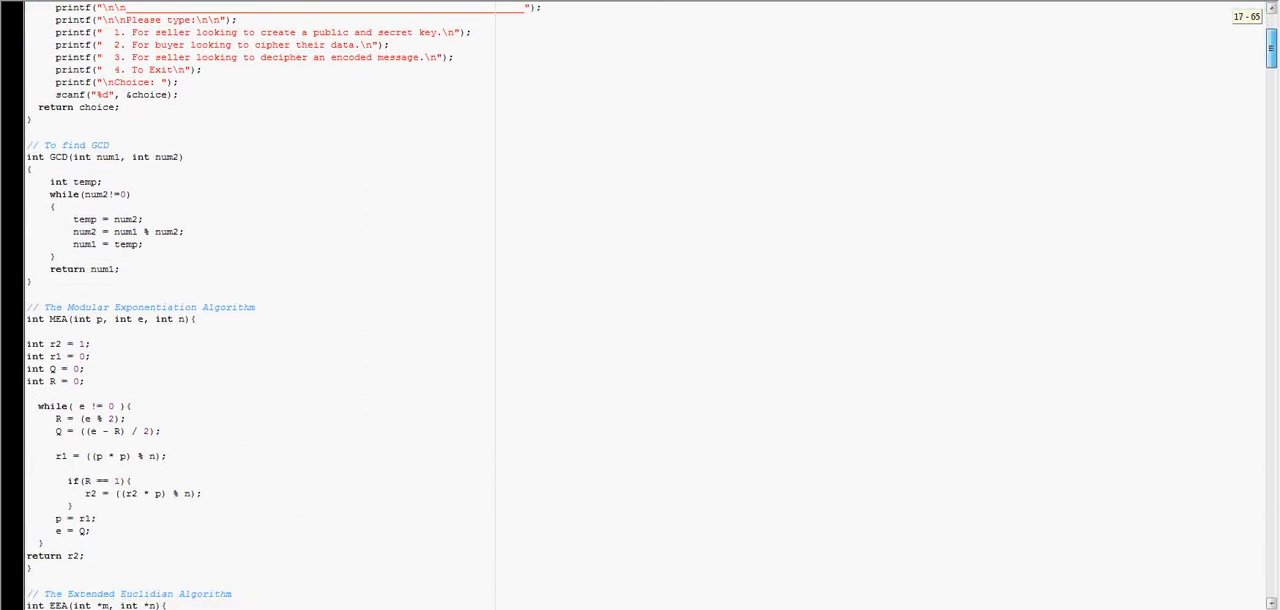
scroll(down, 3)
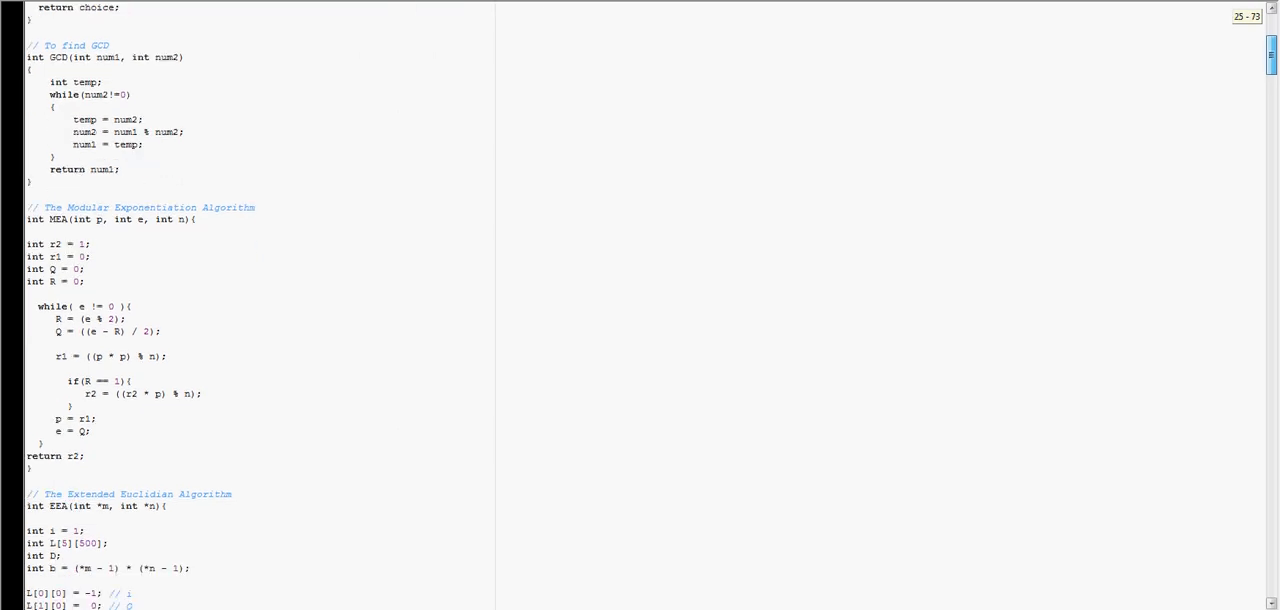
scroll(down, 3)
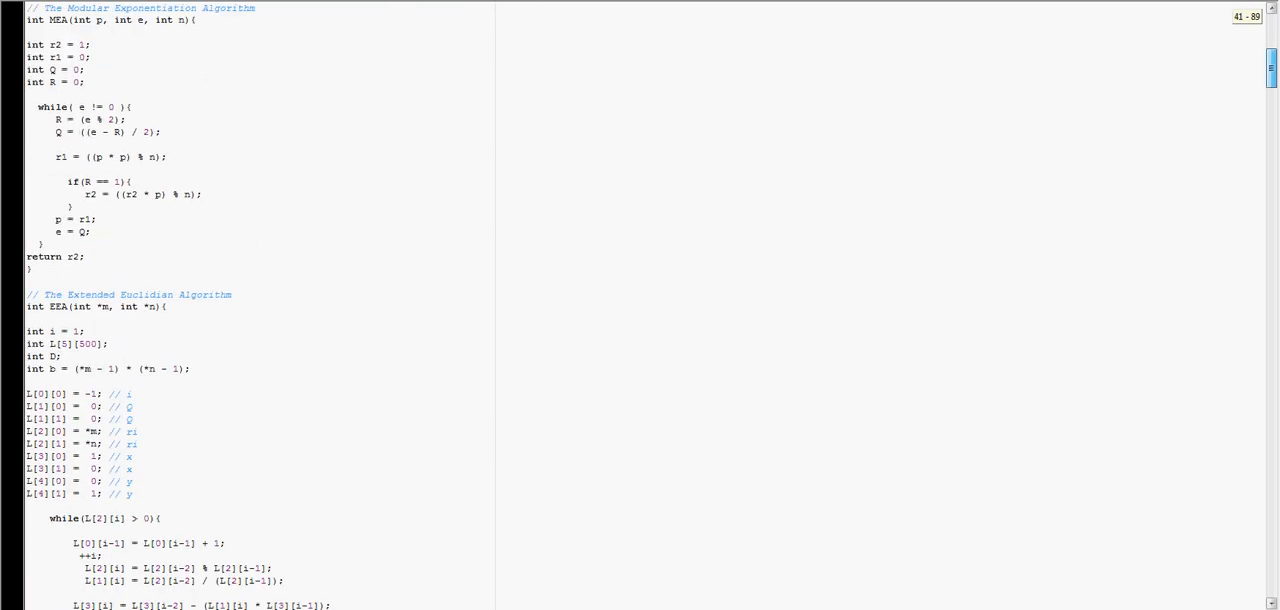
scroll(down, 3)
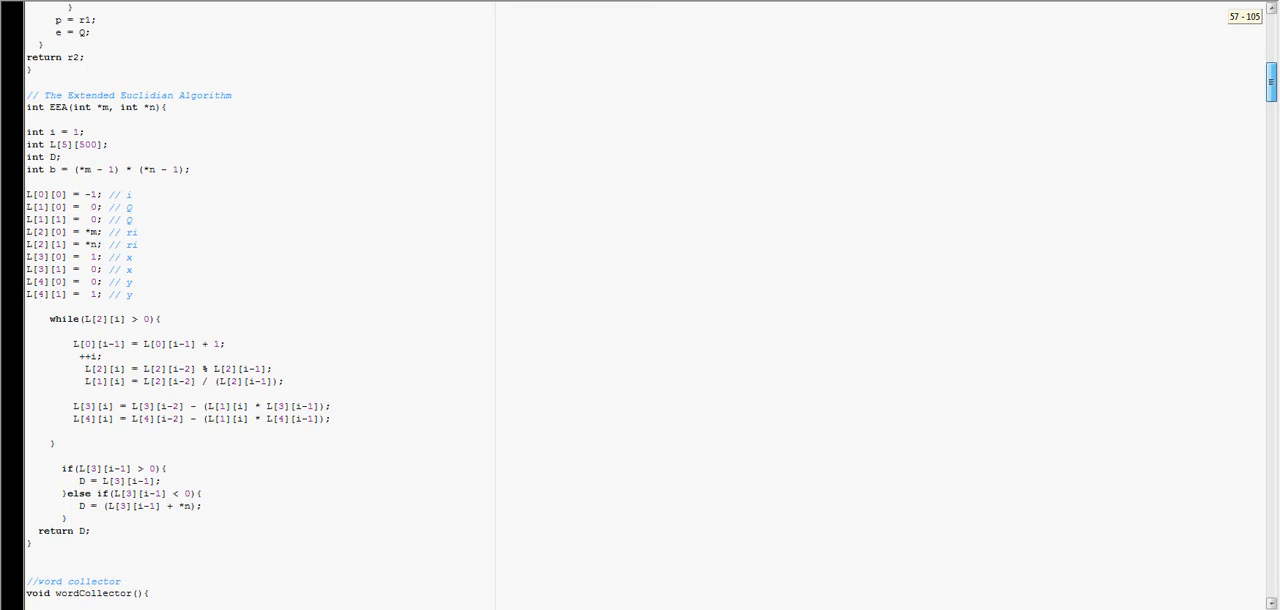
scroll(down, 3)
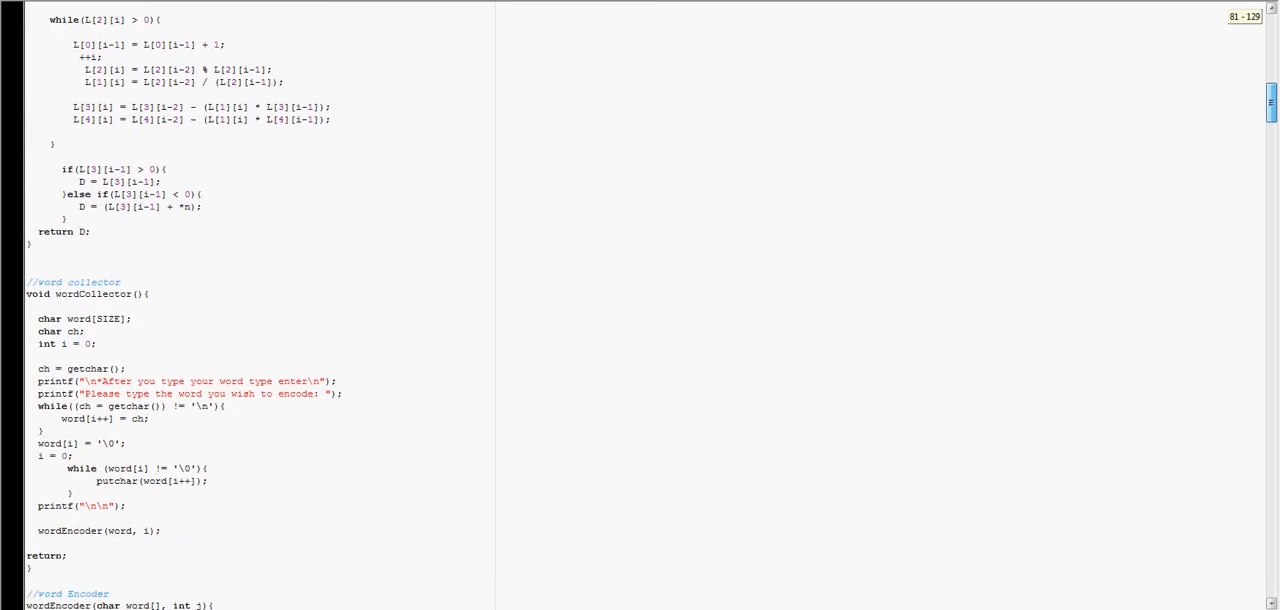
scroll(down, 3)
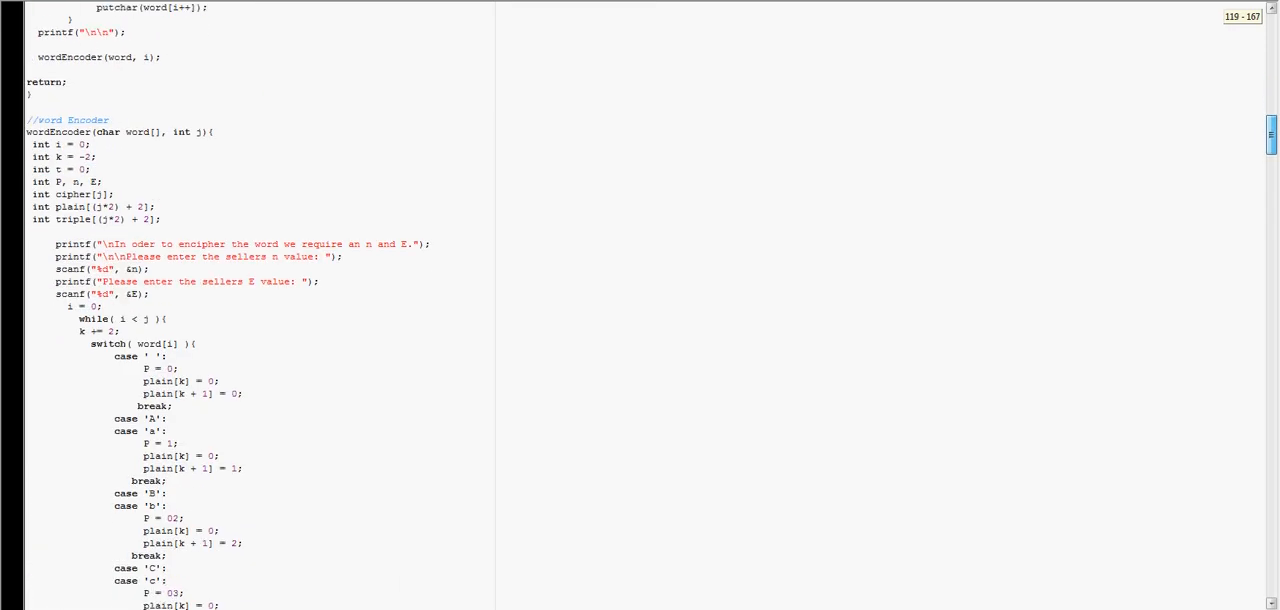
scroll(down, 3)
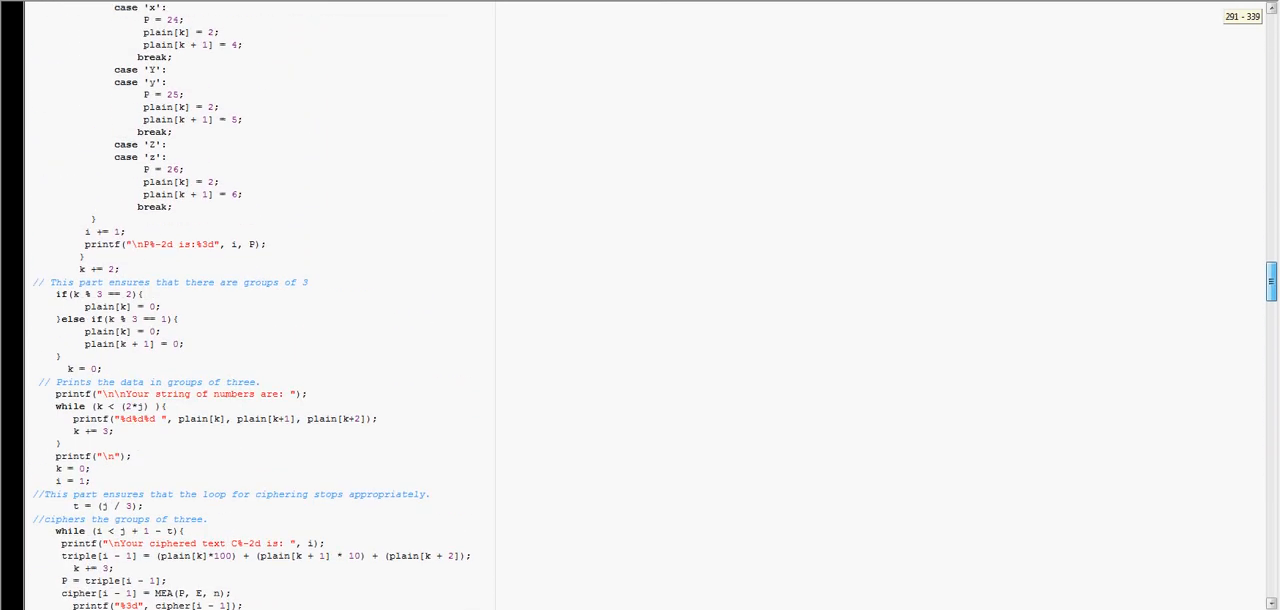
scroll(down, 3)
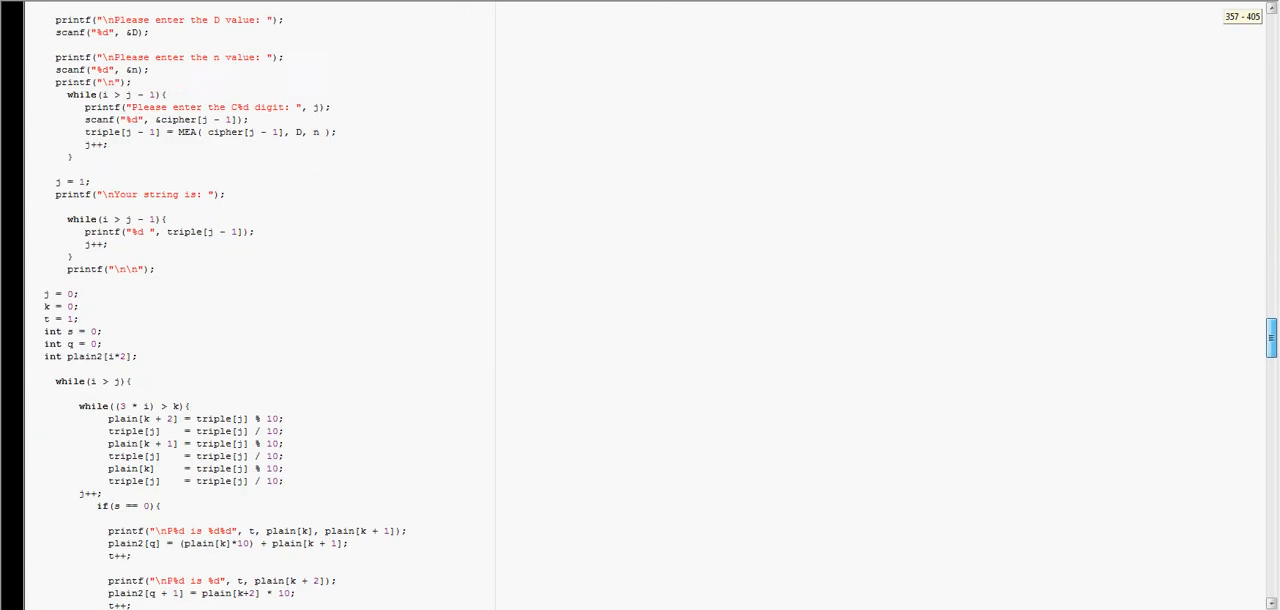
scroll(down, 3)
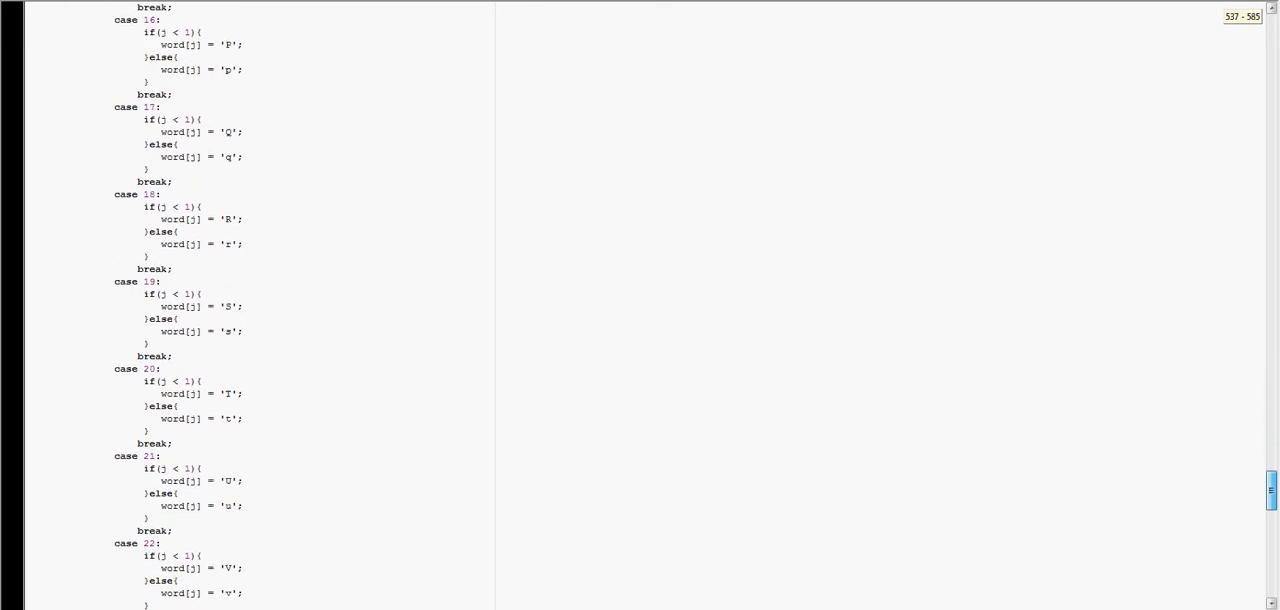
scroll(down, 3)
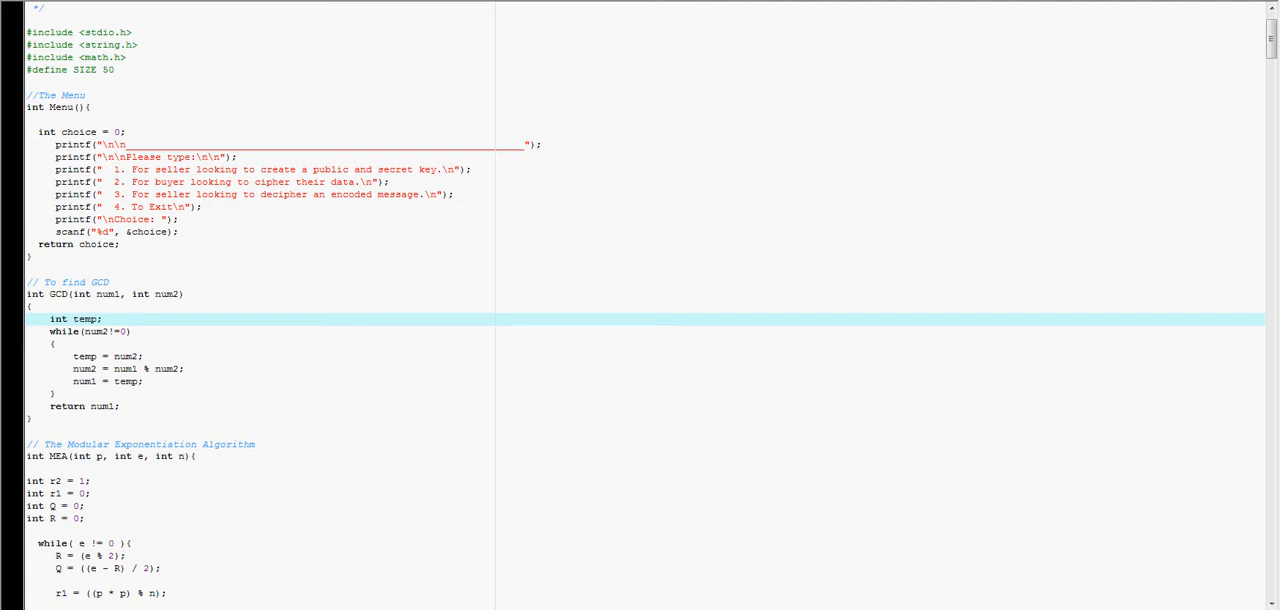
Launch RSA Coder.exe and position its console window beside the source code.
click(125, 319)
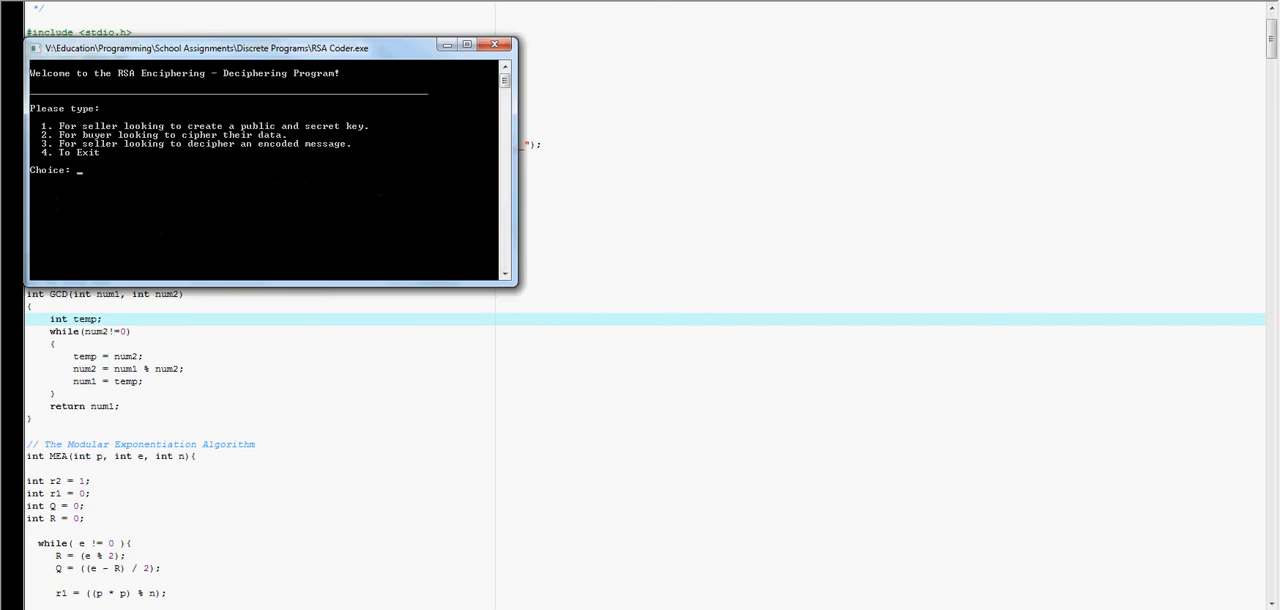
drag(270, 48, 1120, 195)
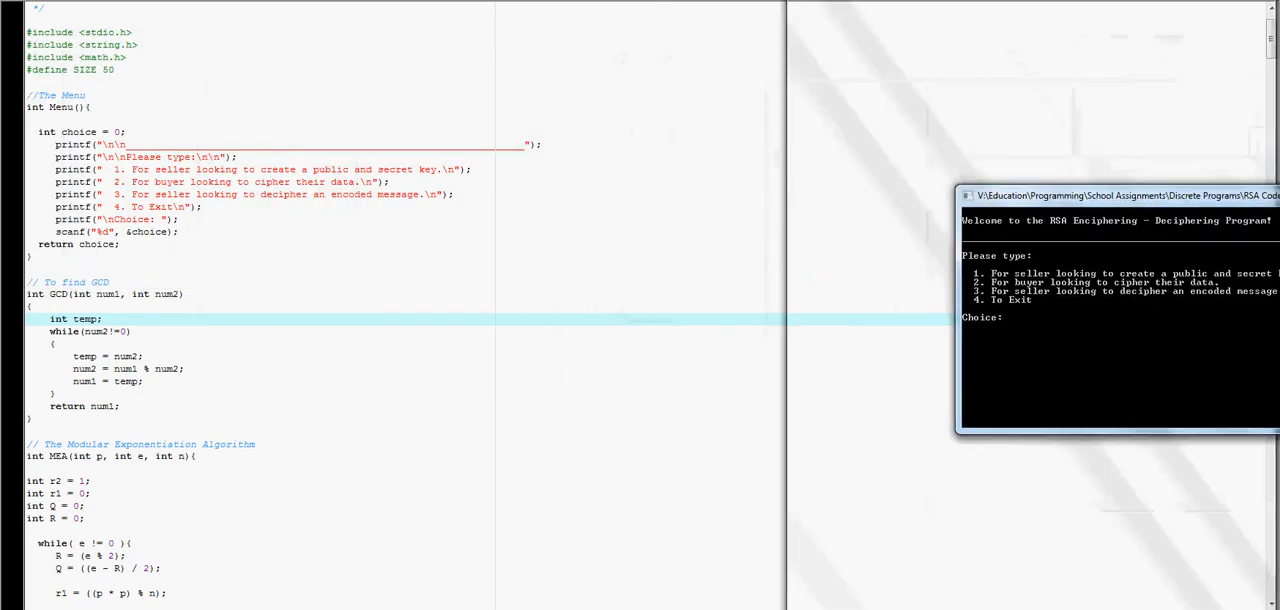
drag(1115, 195, 935, 10)
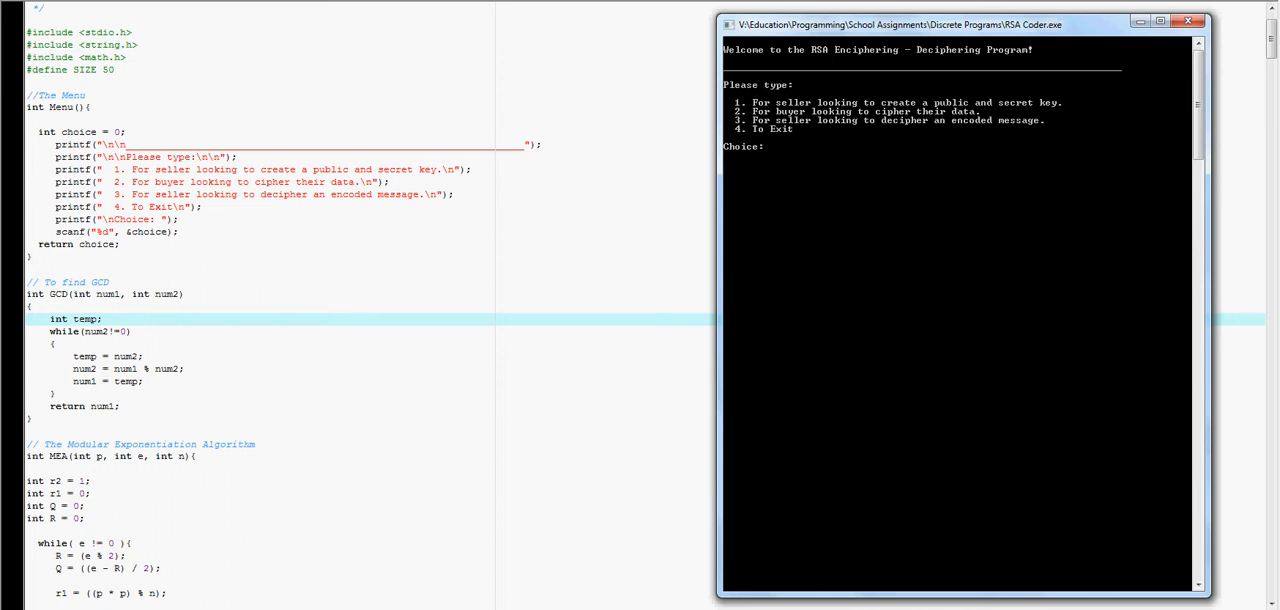
Generate keys from primes 43 and 41, settling on E = 101 for D = 1181.
text(1)
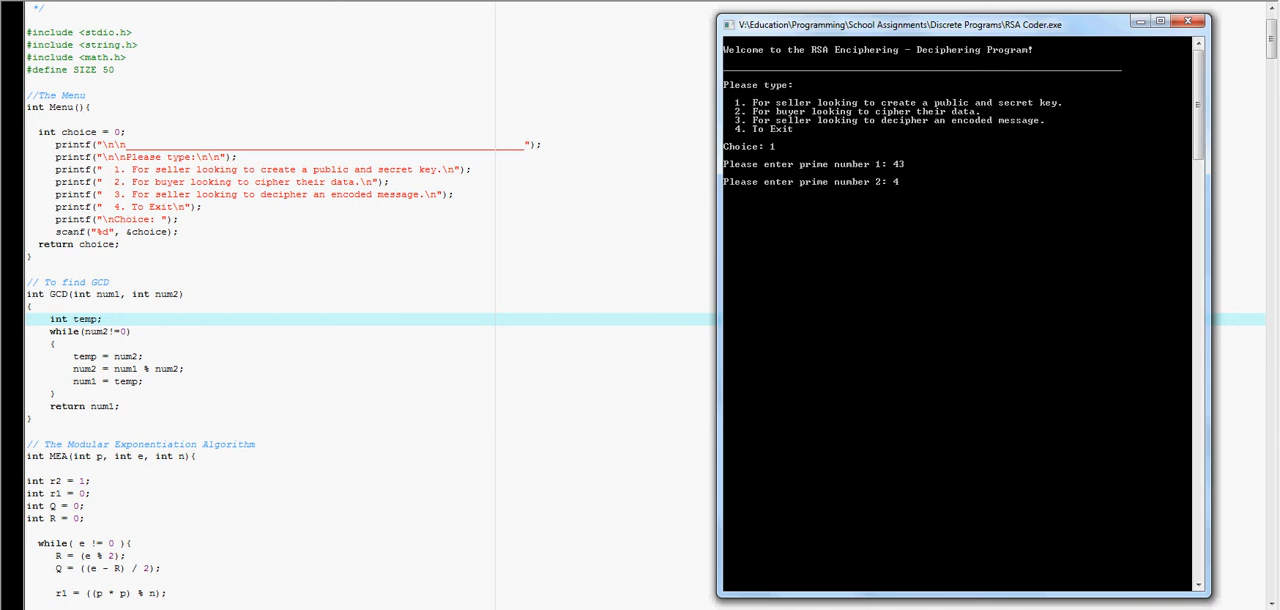
text(41)
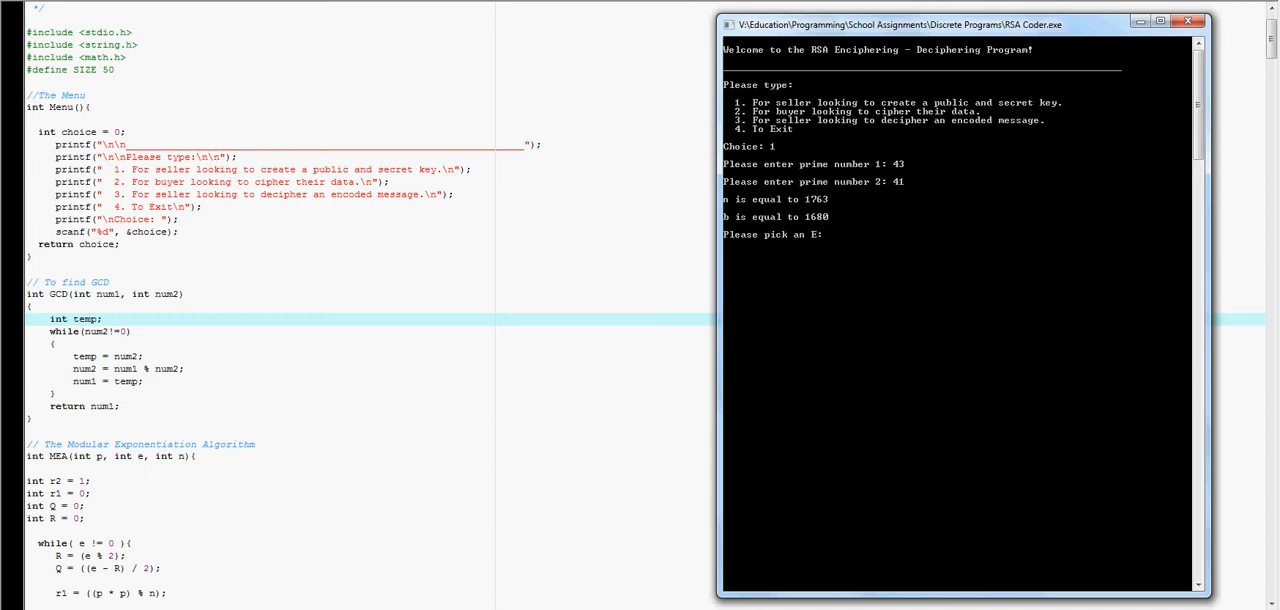
text(5)
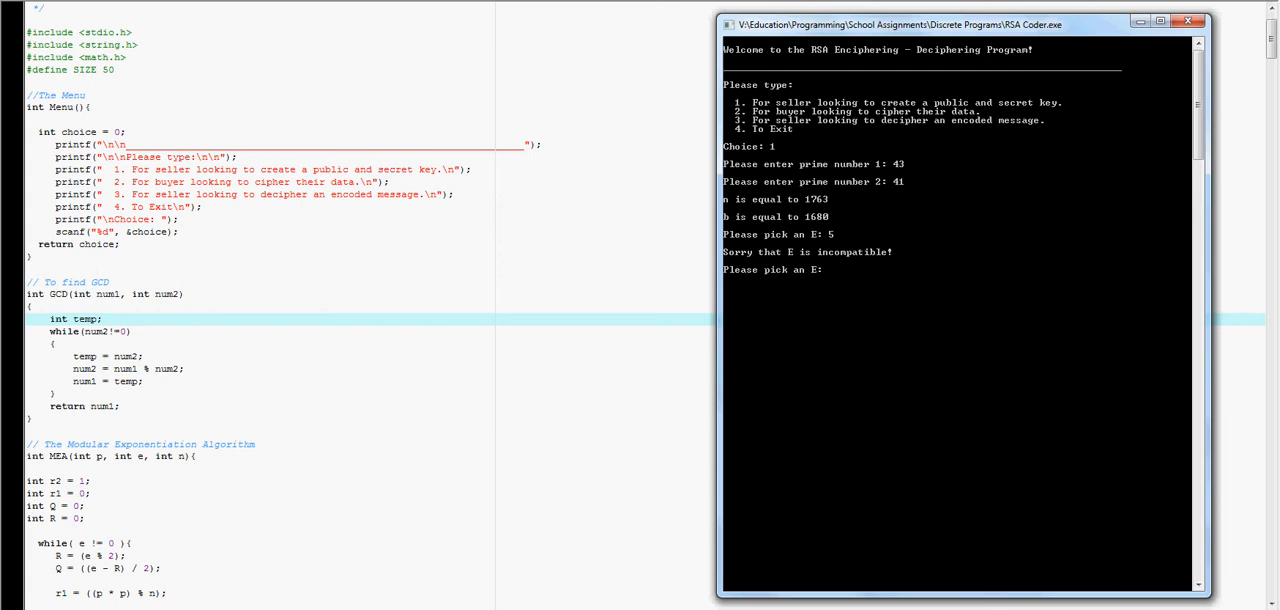
text(10)
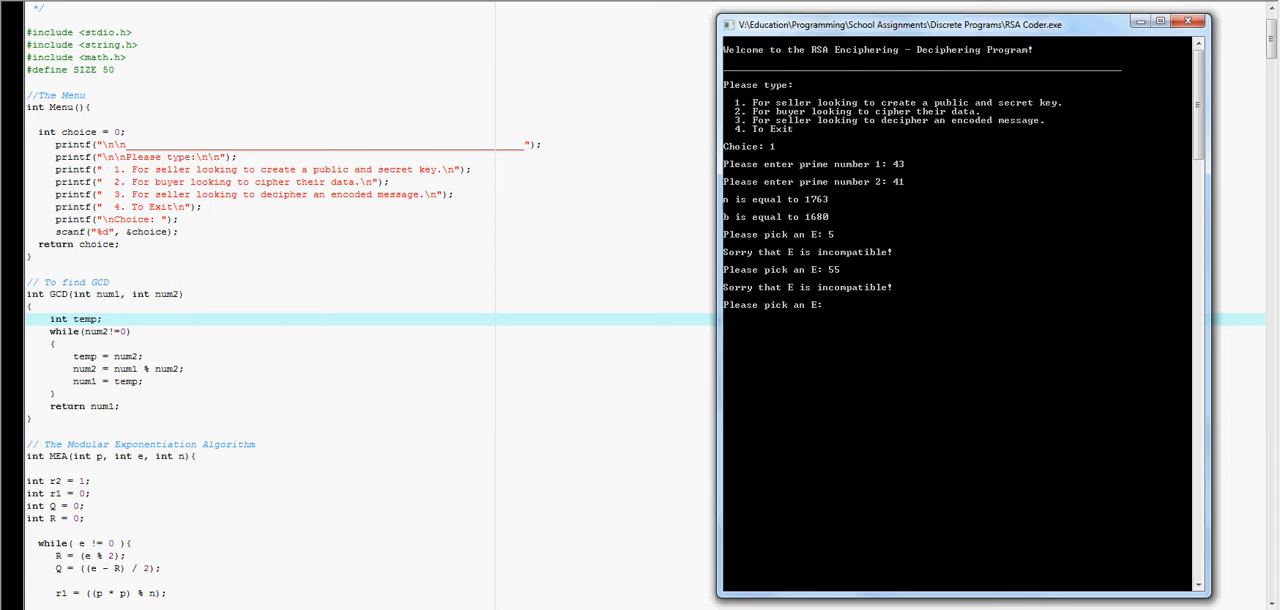
text(101)
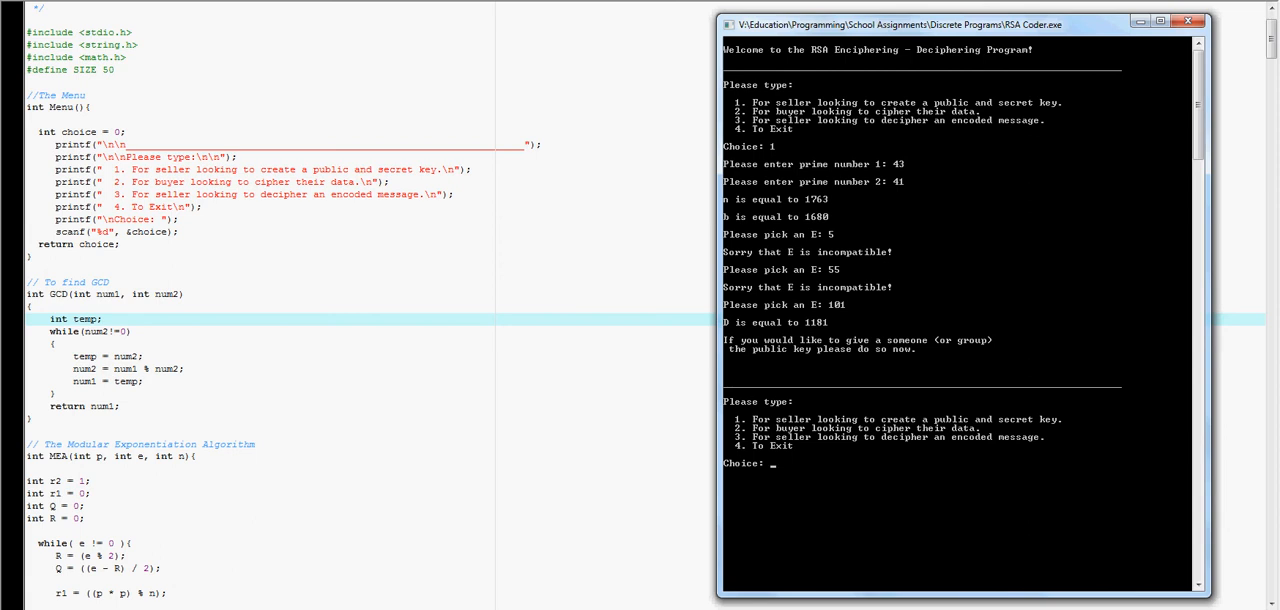
Encode 'discrete mathematics' using n = 1763 and E = 101, then pick the decipher option.
text(2)
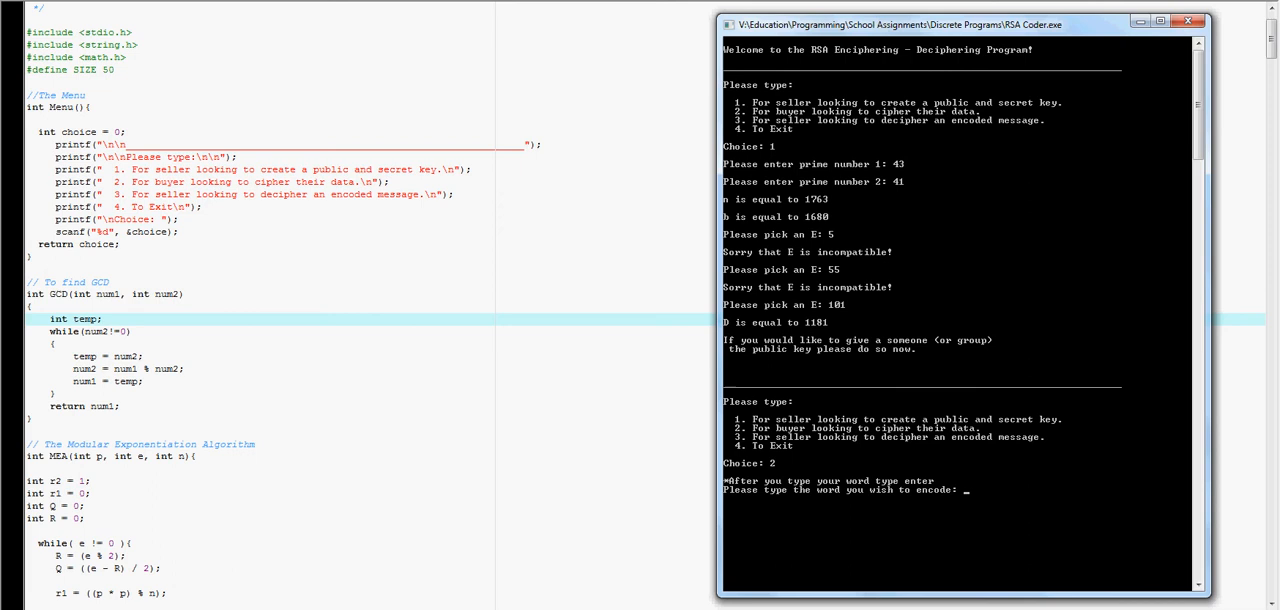
text(d)
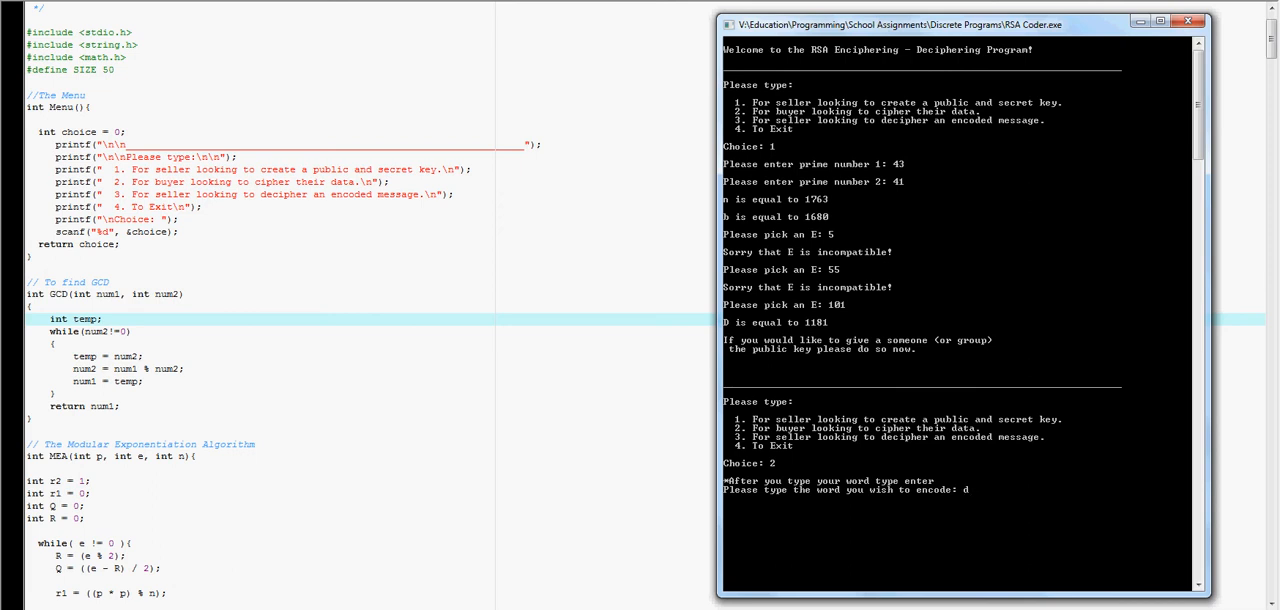
text(discrete mathematics)
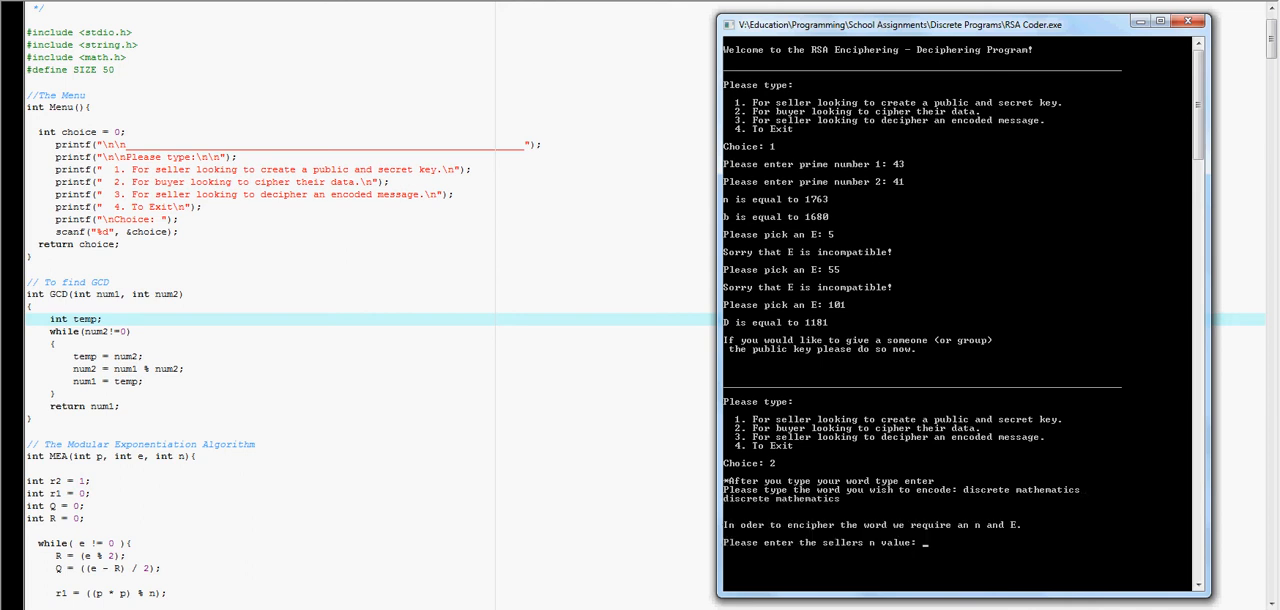
text(1763)
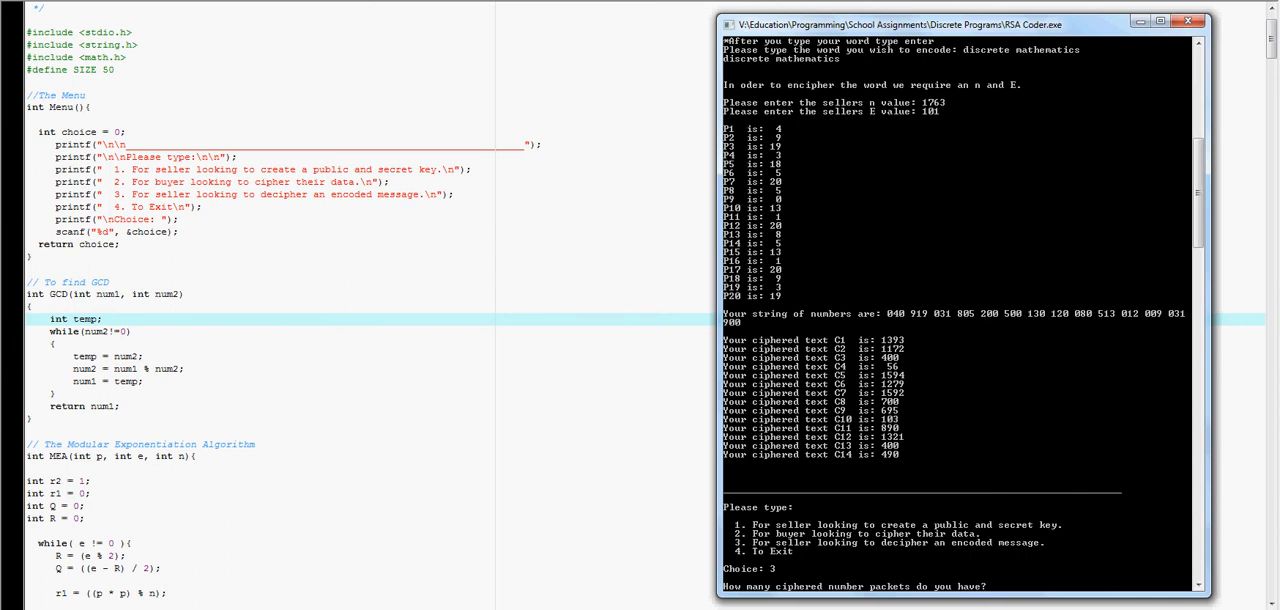
Decipher 14 packets with D = 1181 and n = 1763 into 'Discrete mathematics'.
text(14)
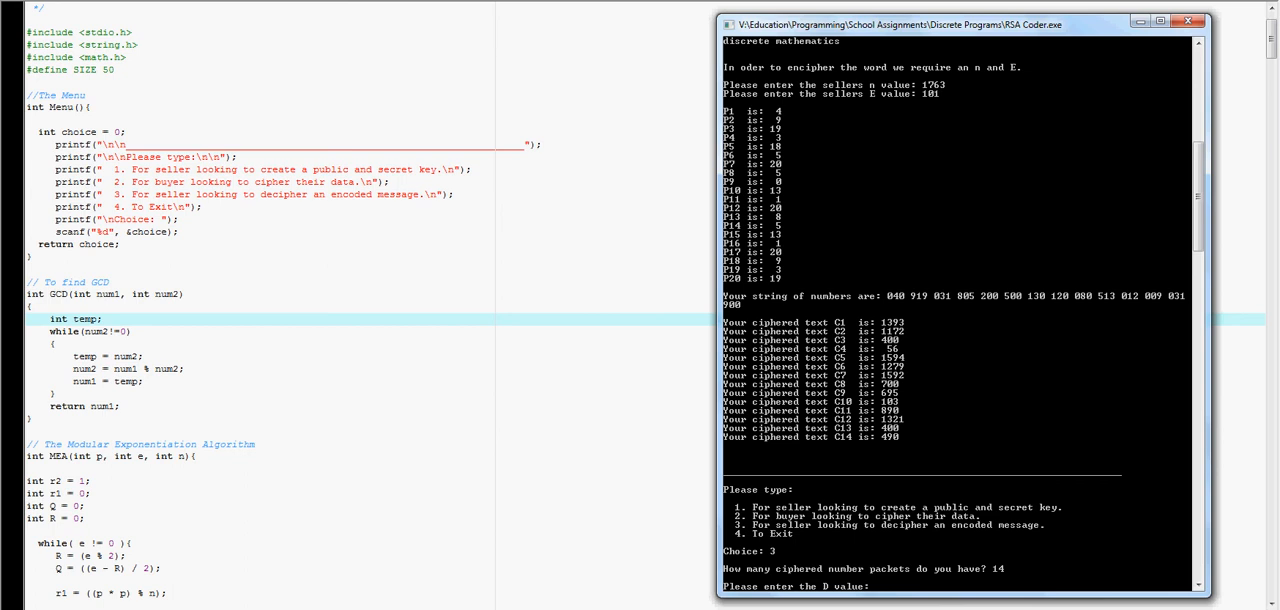
text(118)
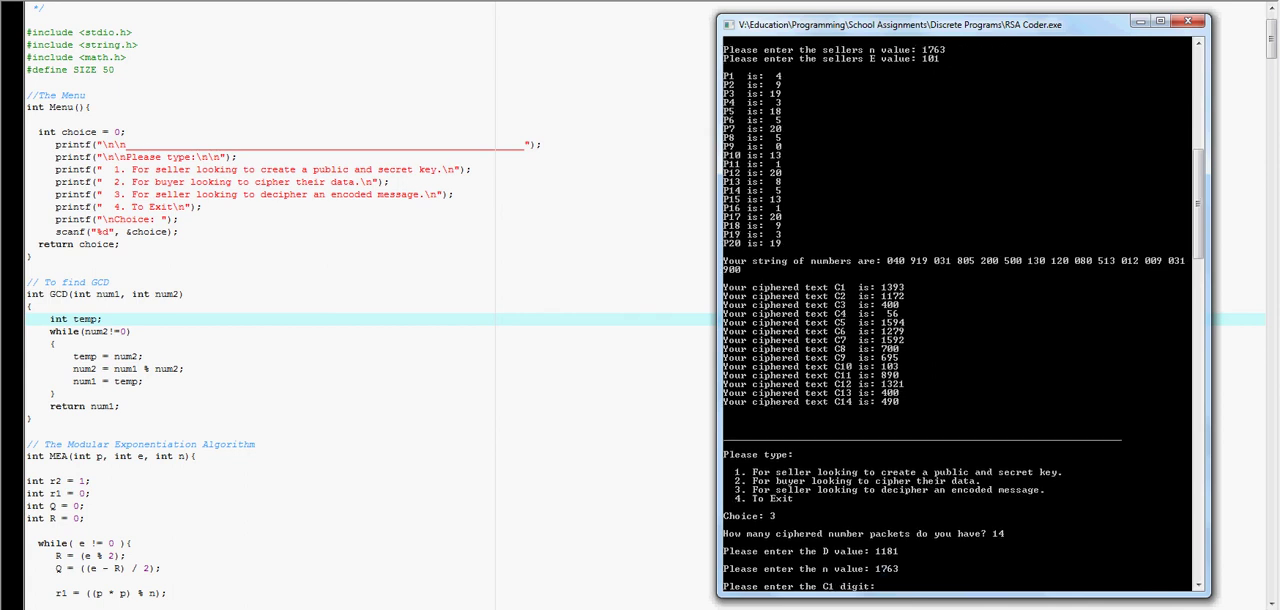
text(1393)
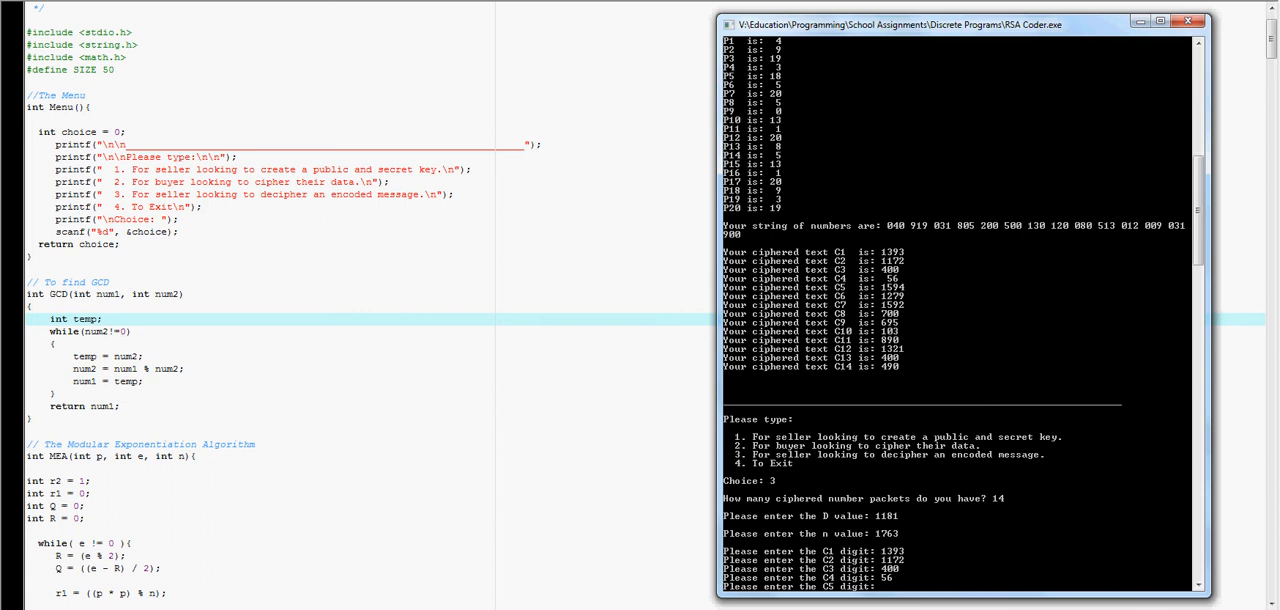
text(1594)
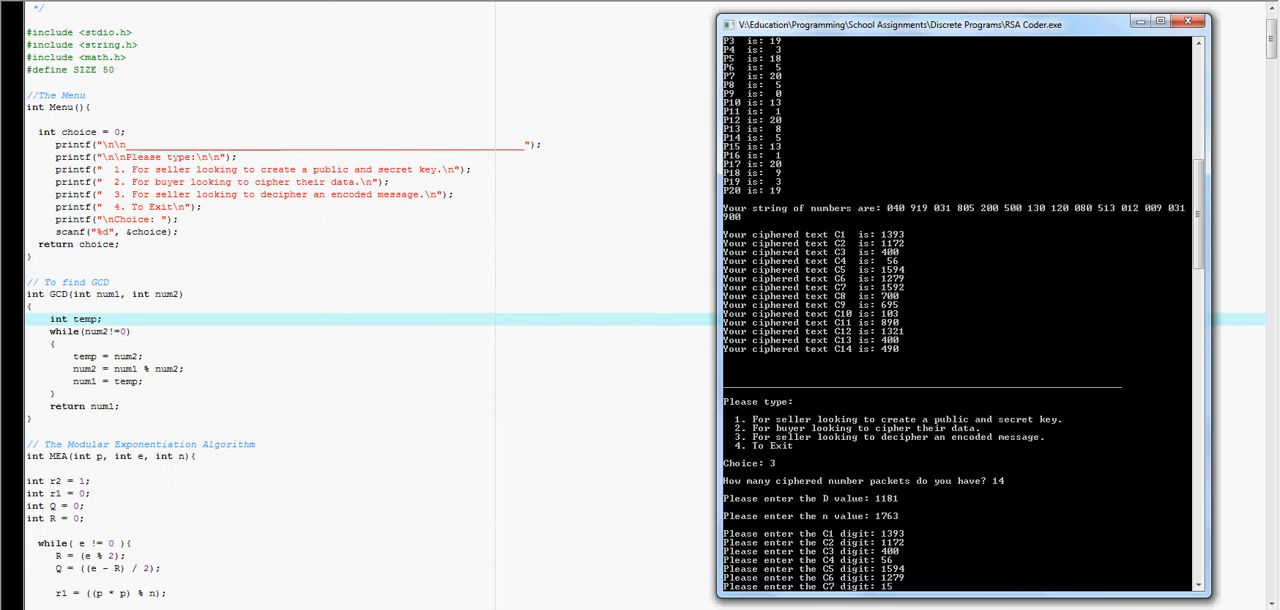
scroll(down, 3)
text(92)
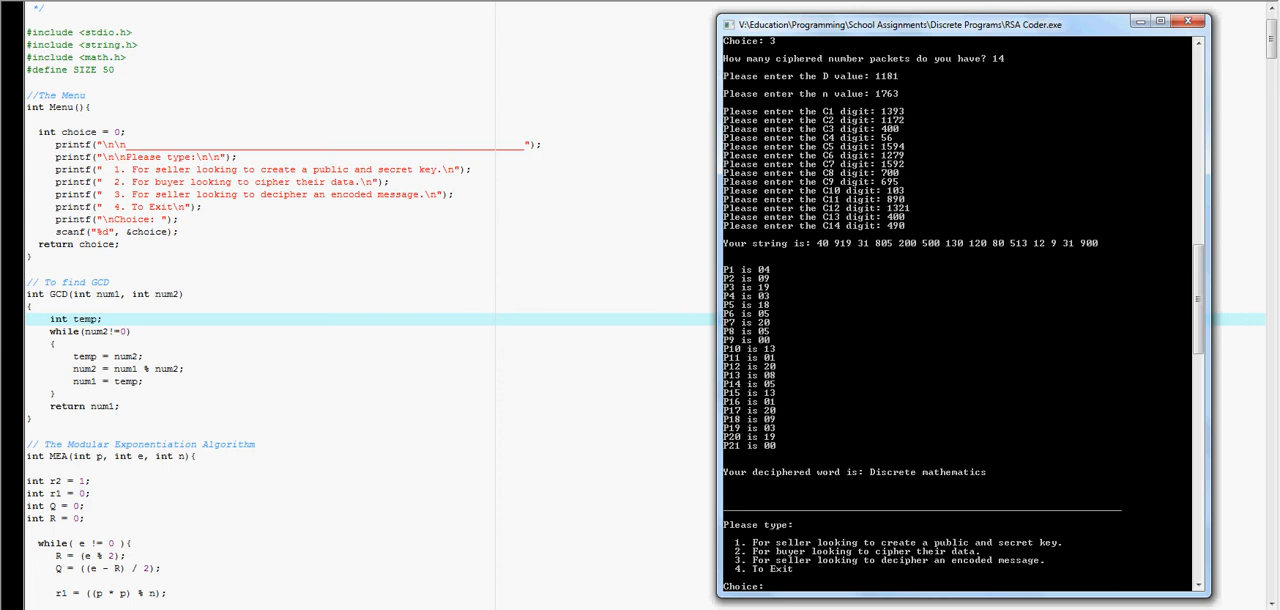
text(1)
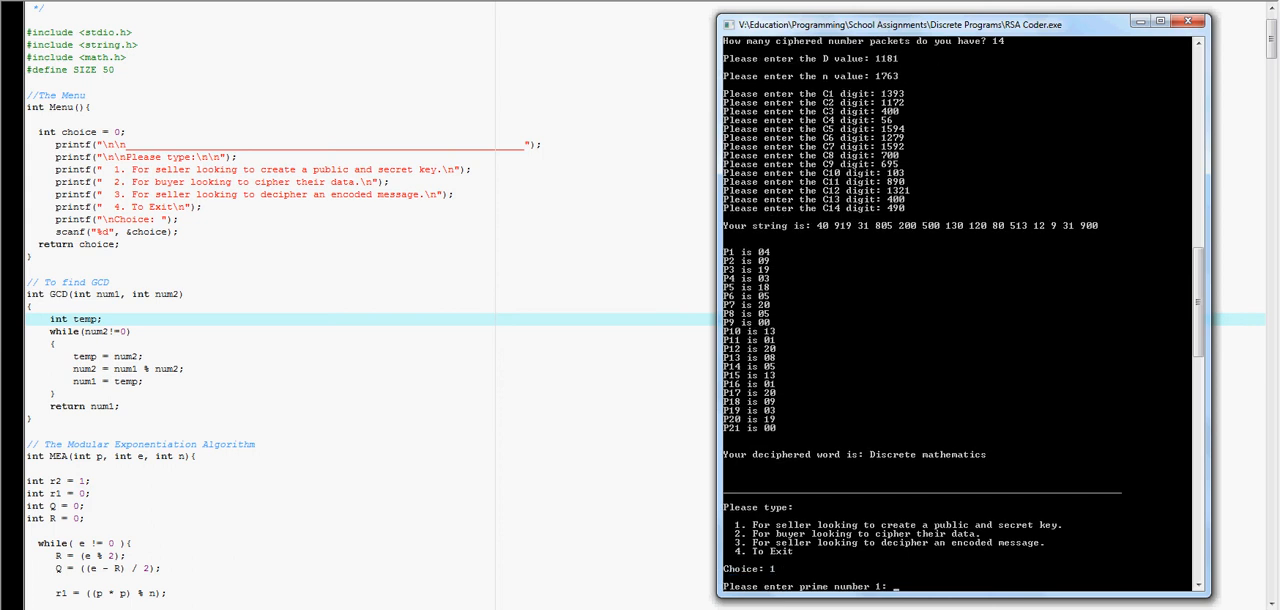
text(1901)
text(1907)
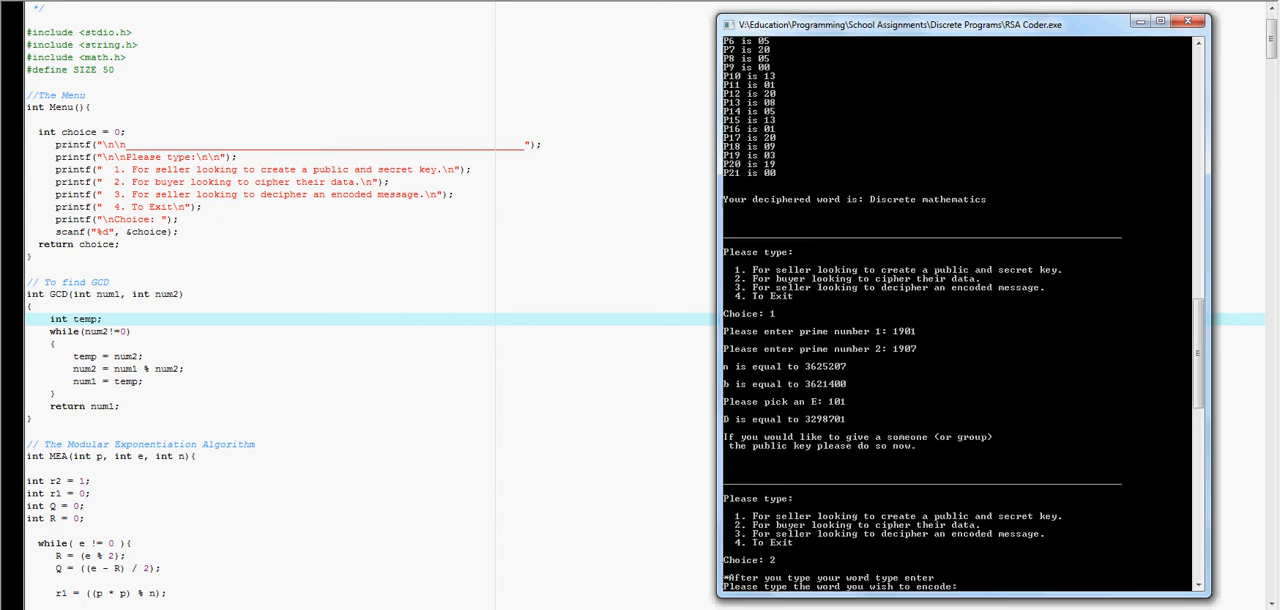
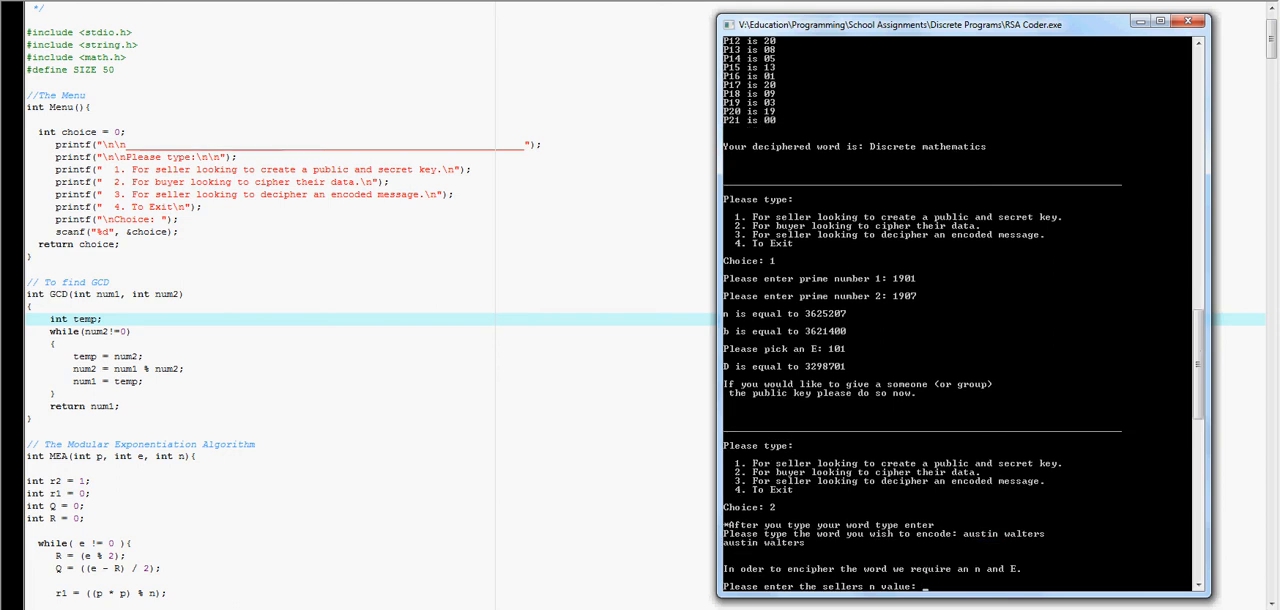
Encode a short phrase with n = 36925207, crashing the console window.
text(3)
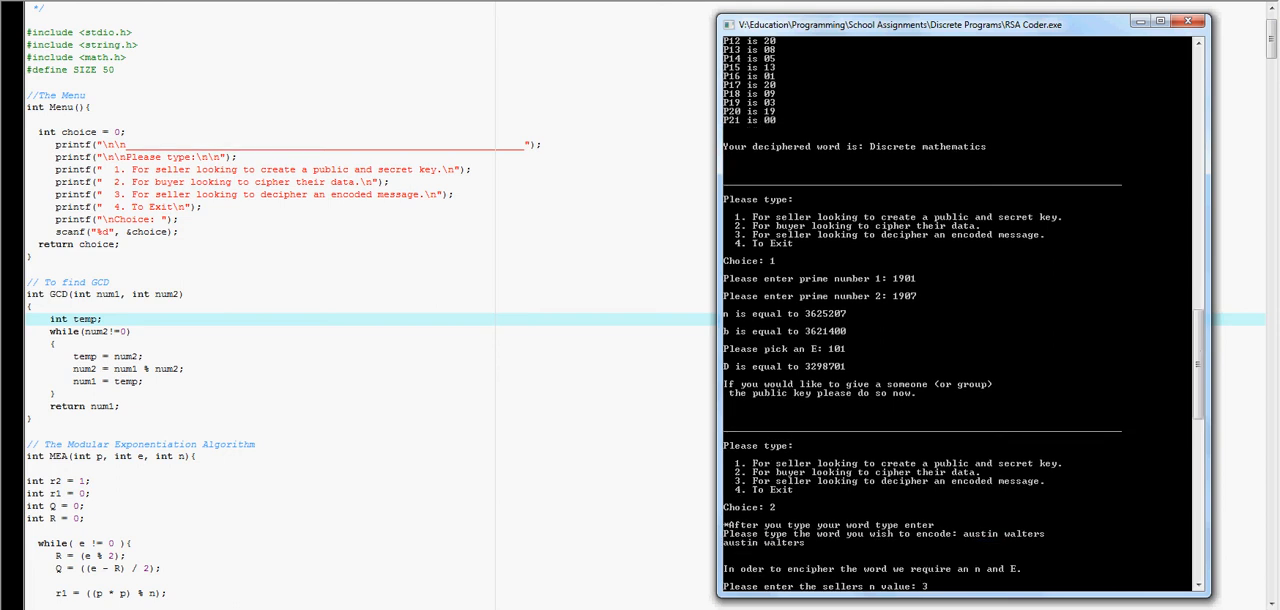
text(36925207)
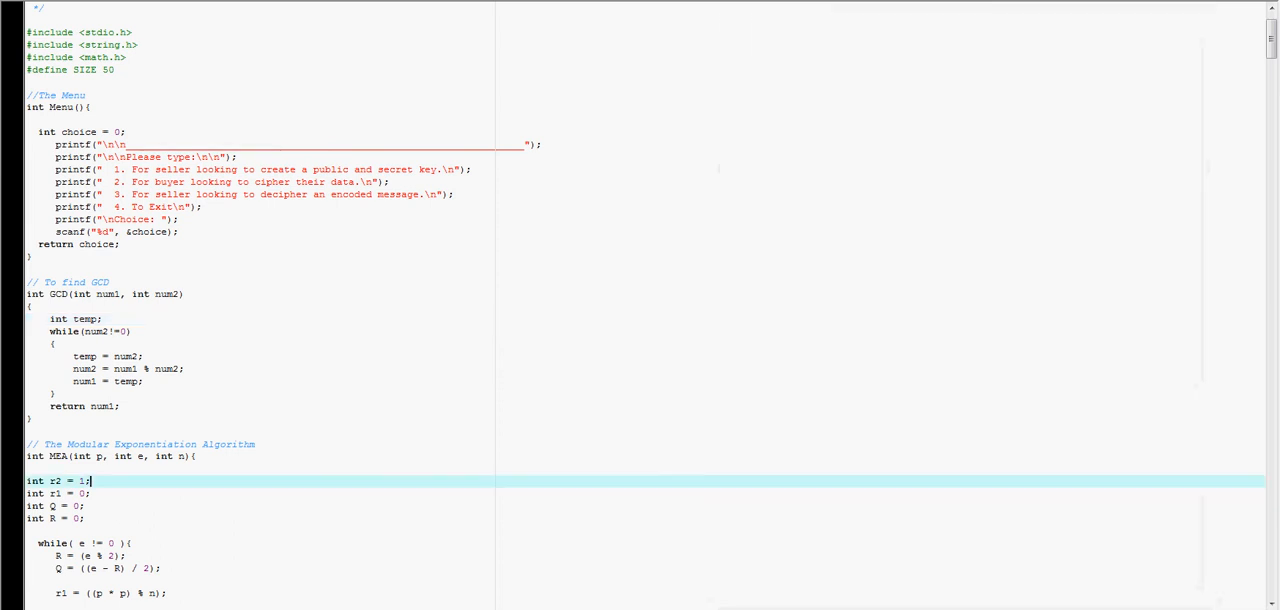
Scroll to the MEA function and point out the int r2 = 1; line.
scroll(down, 3)
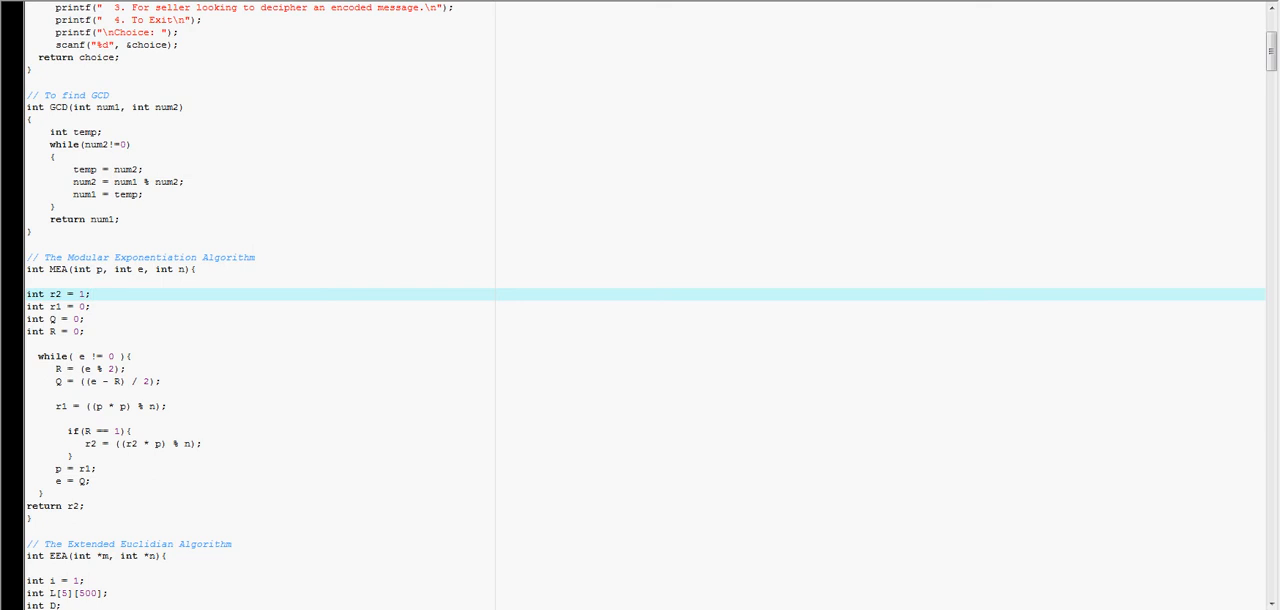
click(88, 293)
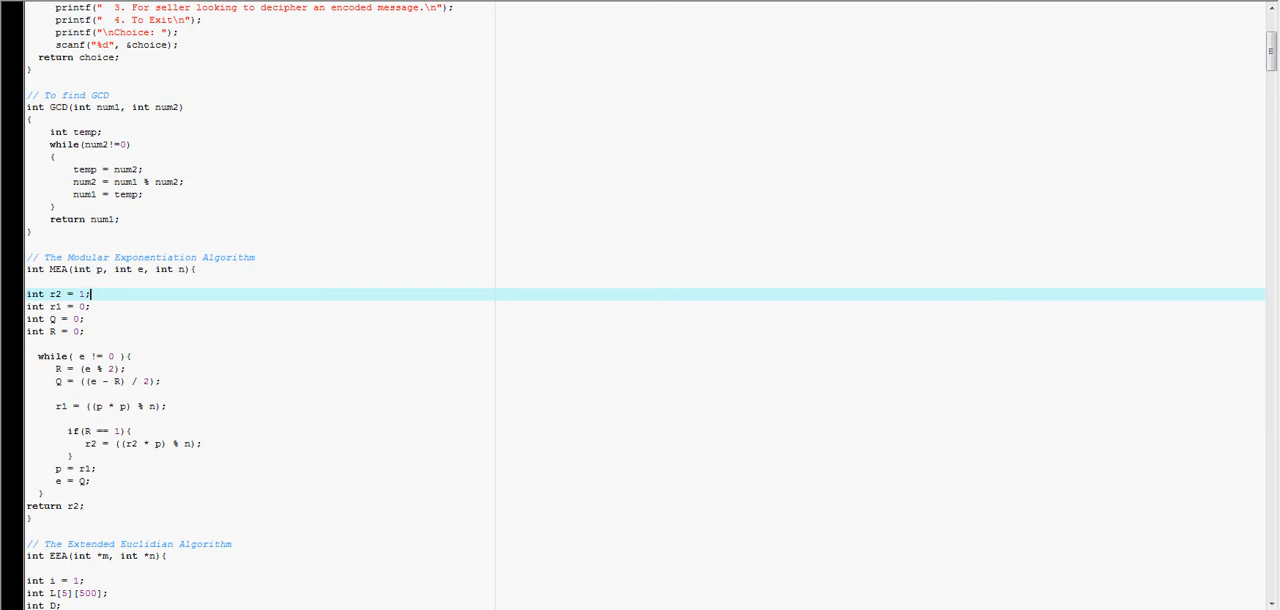